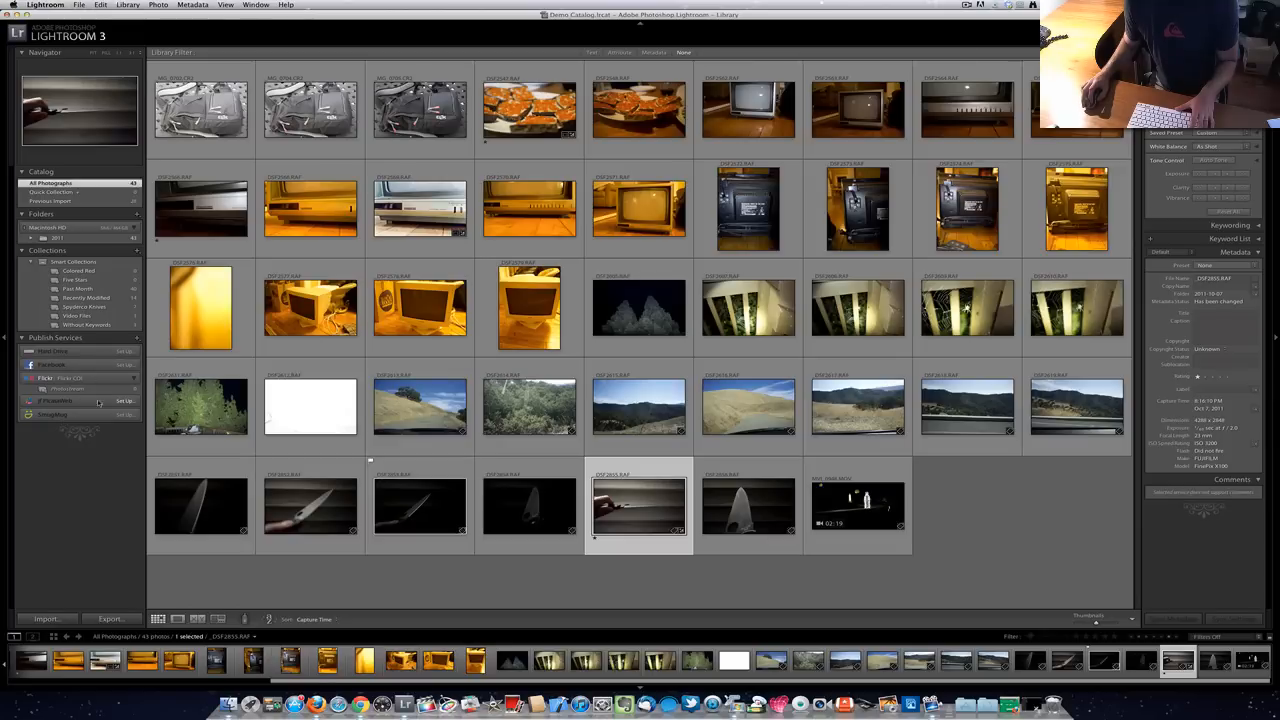
pyautogui.moveTo(84, 476)
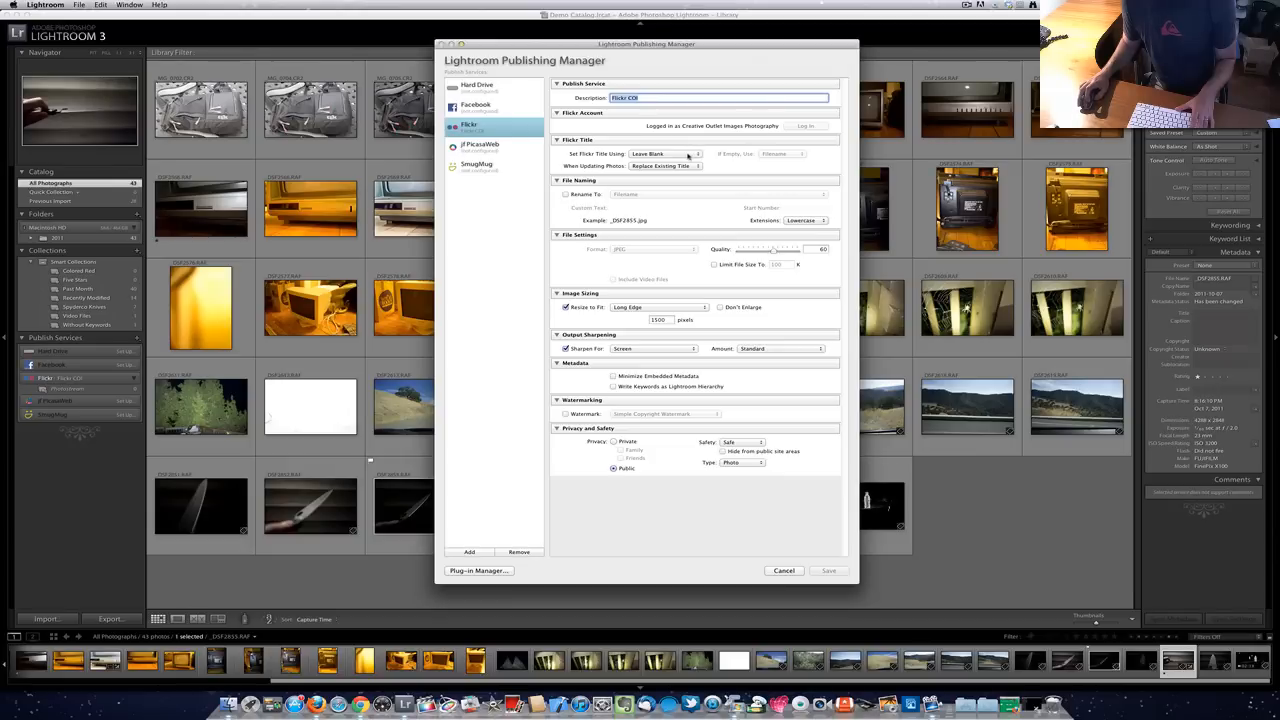
# Step: Choose how Flickr photo titles are set and raise the JPEG export quality slider
pyautogui.click(664, 152)
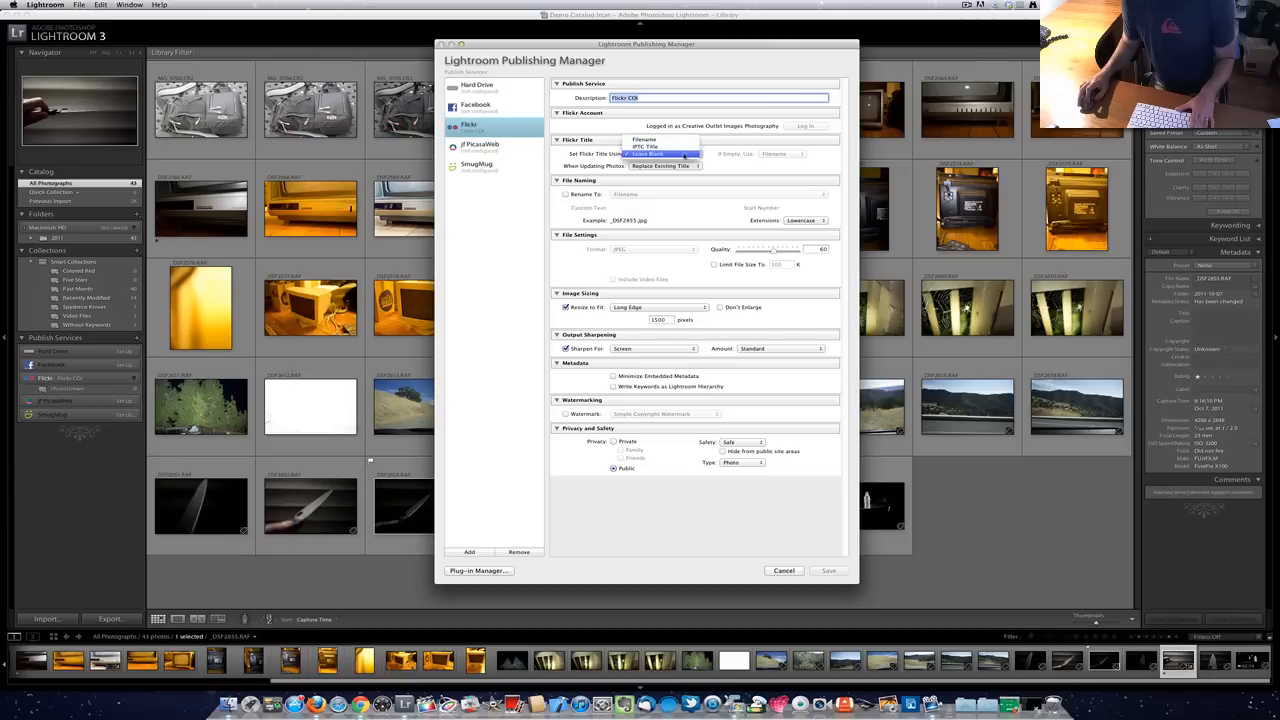
pyautogui.click(650, 152)
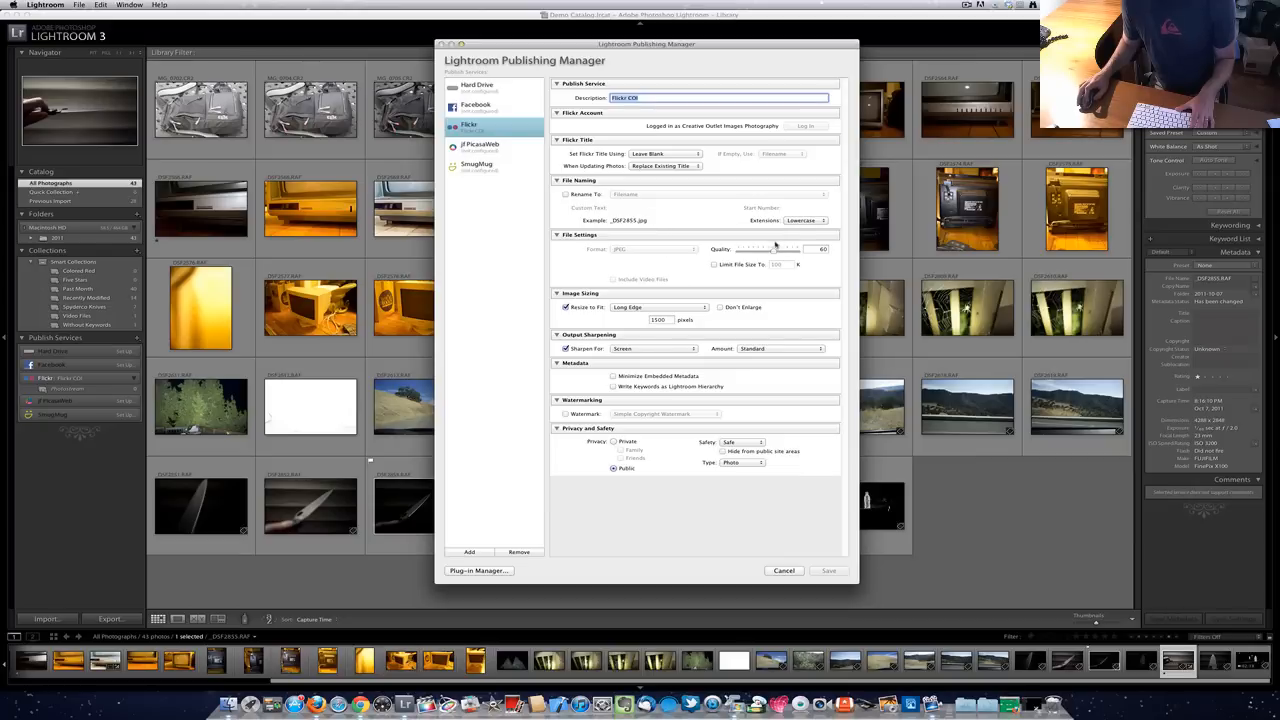
pyautogui.moveTo(776, 248); pyautogui.dragTo(784, 248)
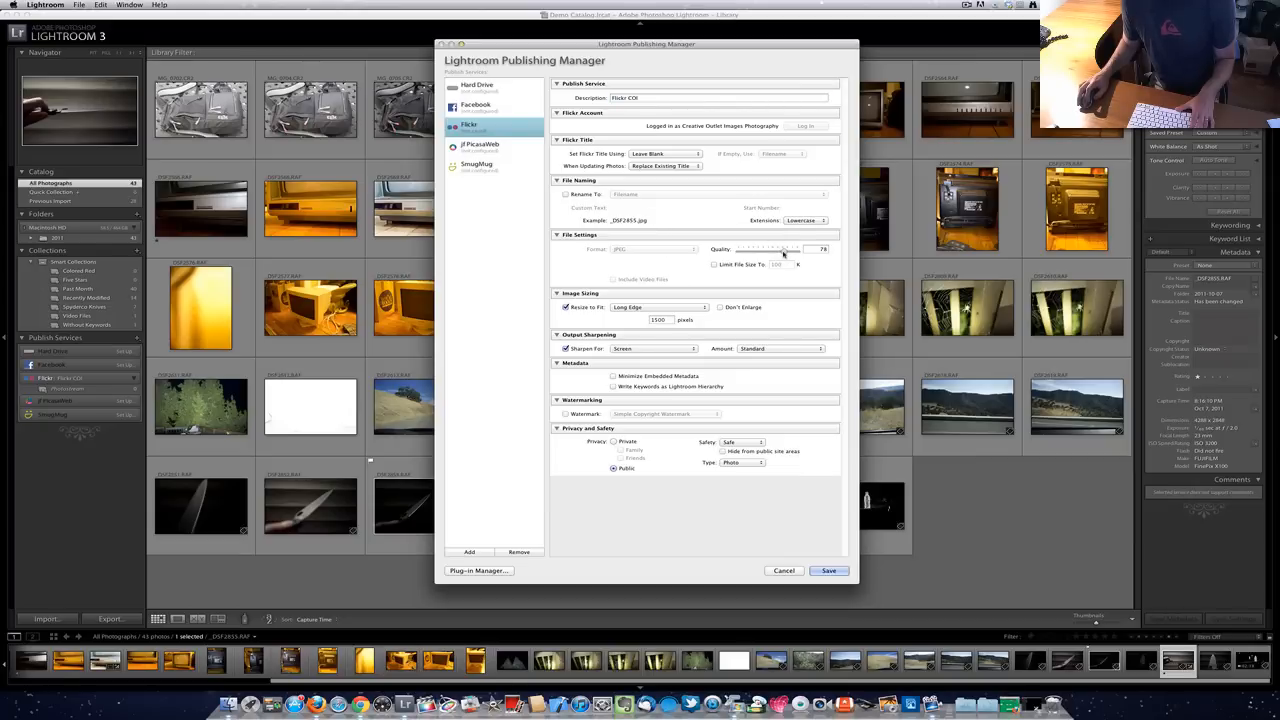
pyautogui.moveTo(784, 248); pyautogui.dragTo(796, 248)
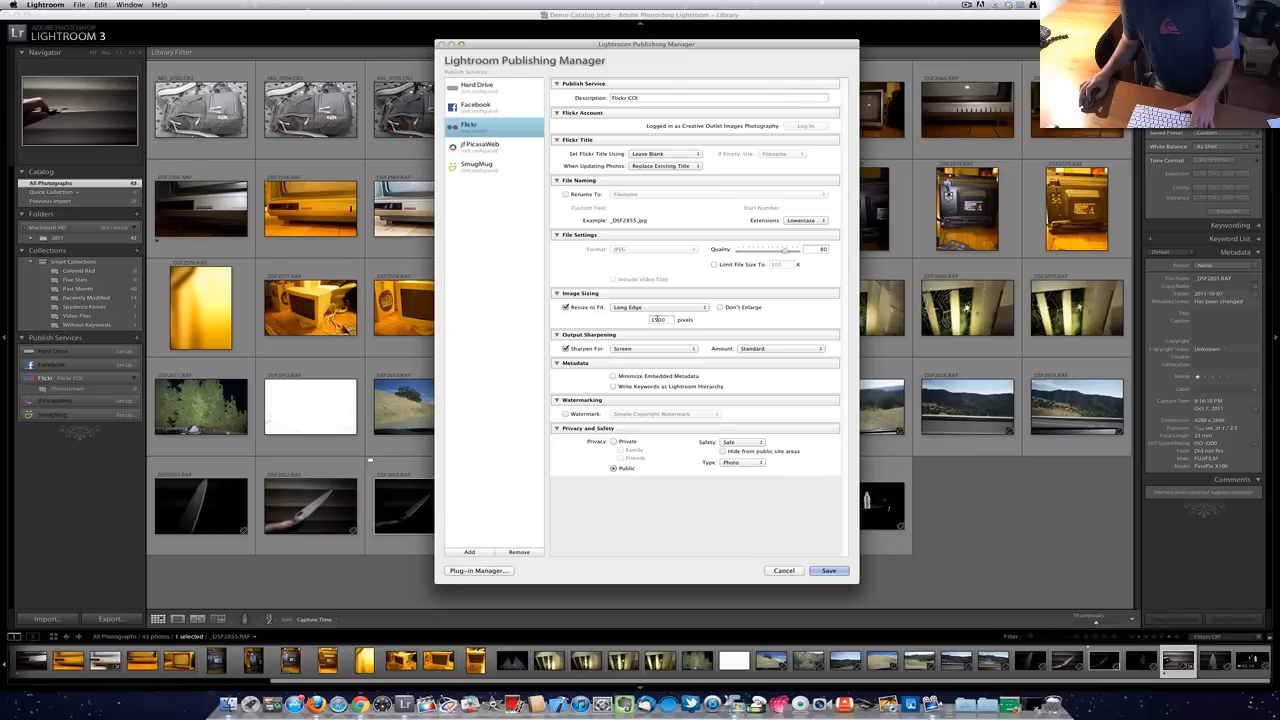
# Step: Choose which dimension the Resize to Fit option limits for uploads
pyautogui.click(656, 308)
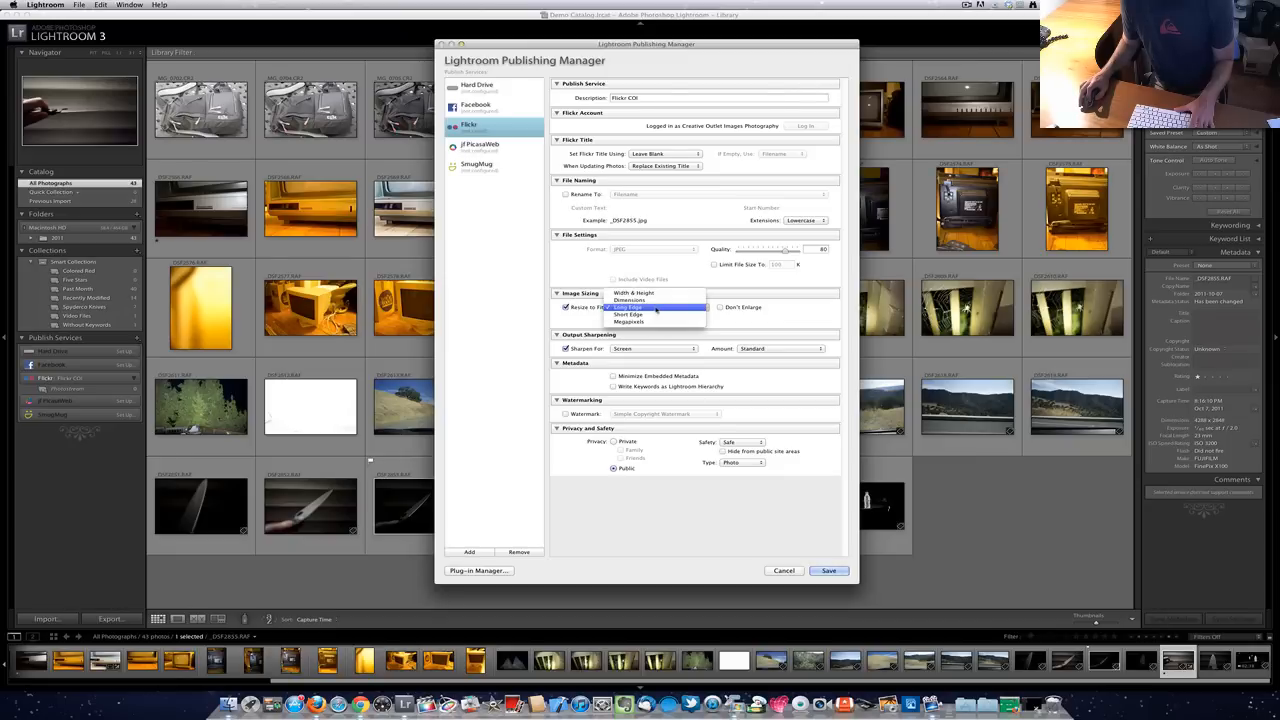
pyautogui.click(624, 308)
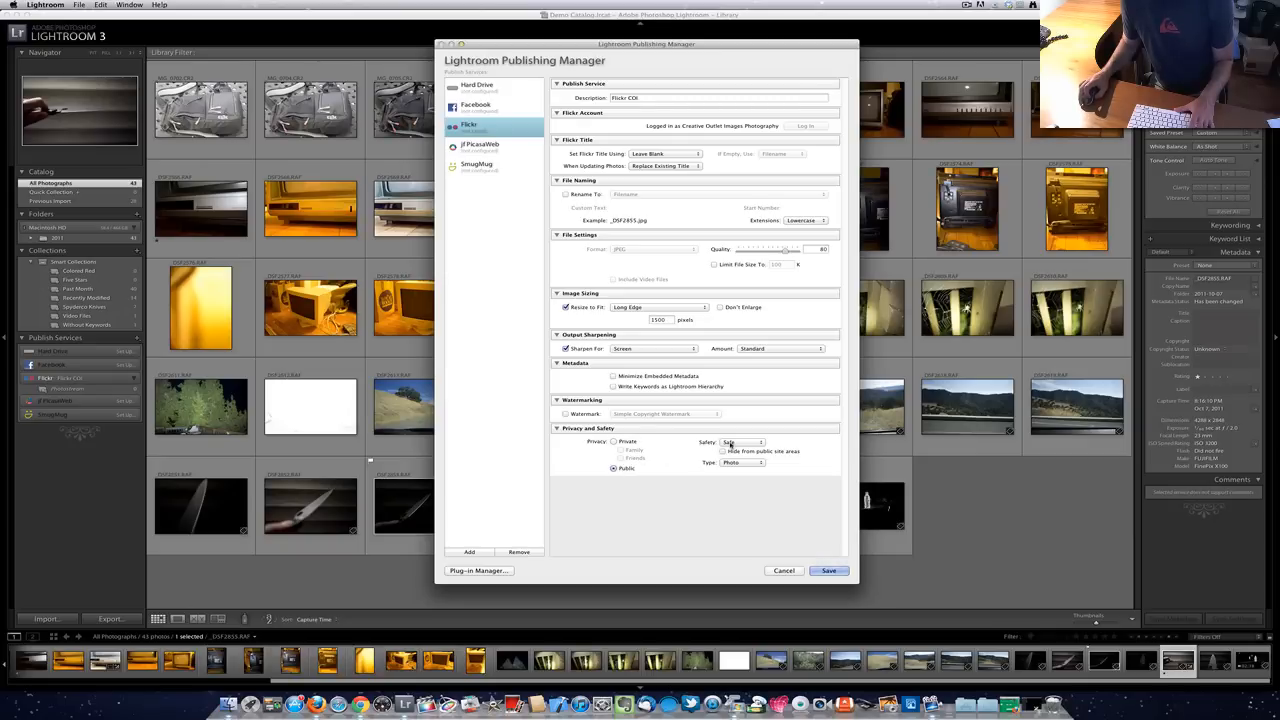
# Step: Set the safety level and content type under Privacy and Safety
pyautogui.click(740, 442)
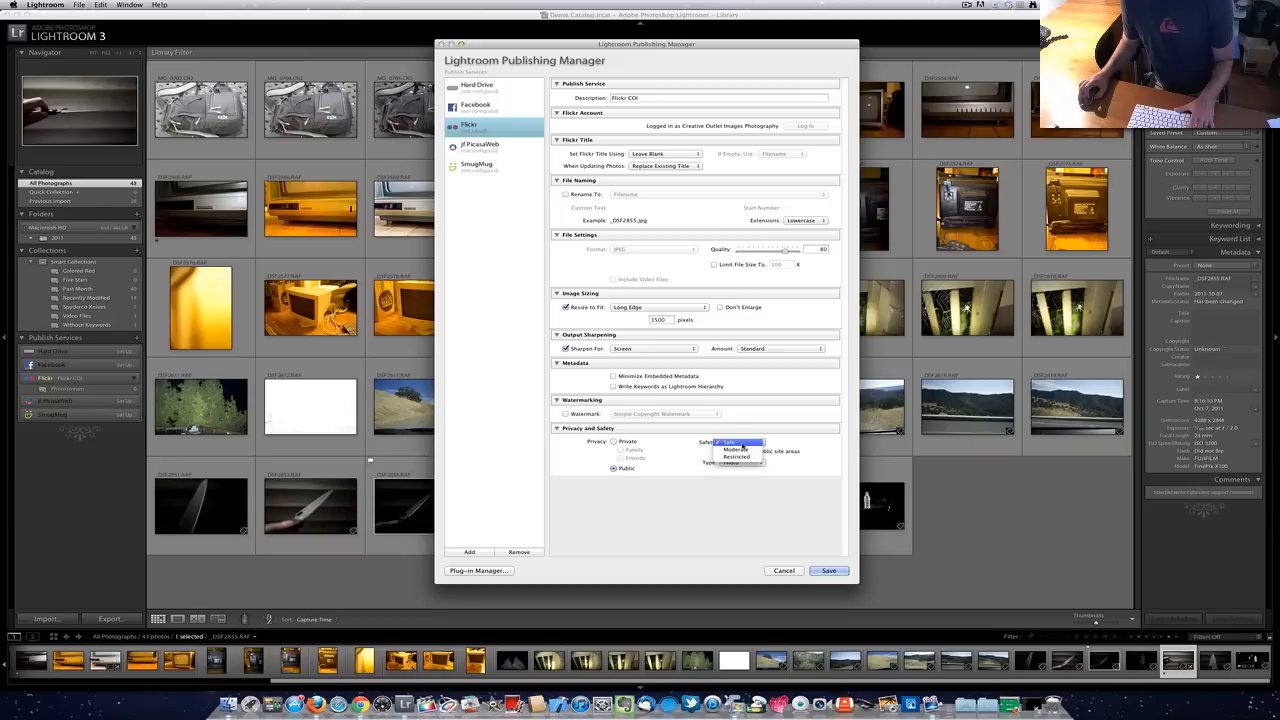
pyautogui.click(728, 442)
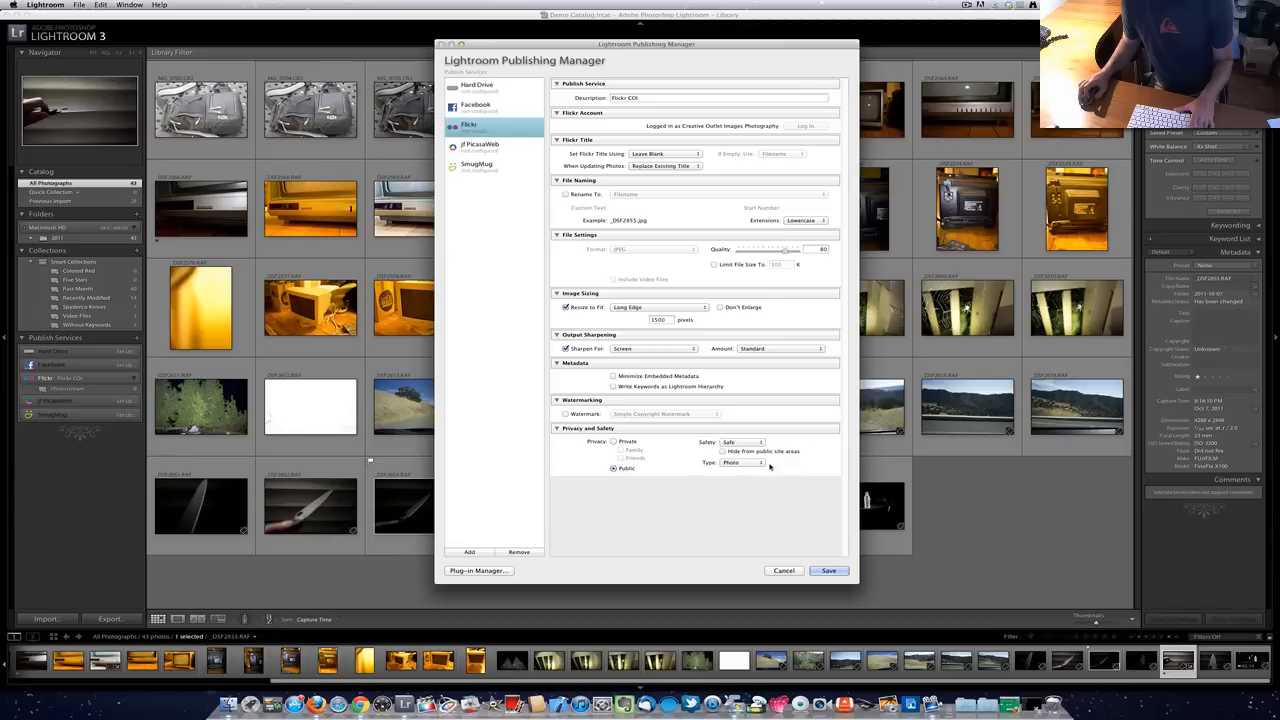
pyautogui.click(740, 464)
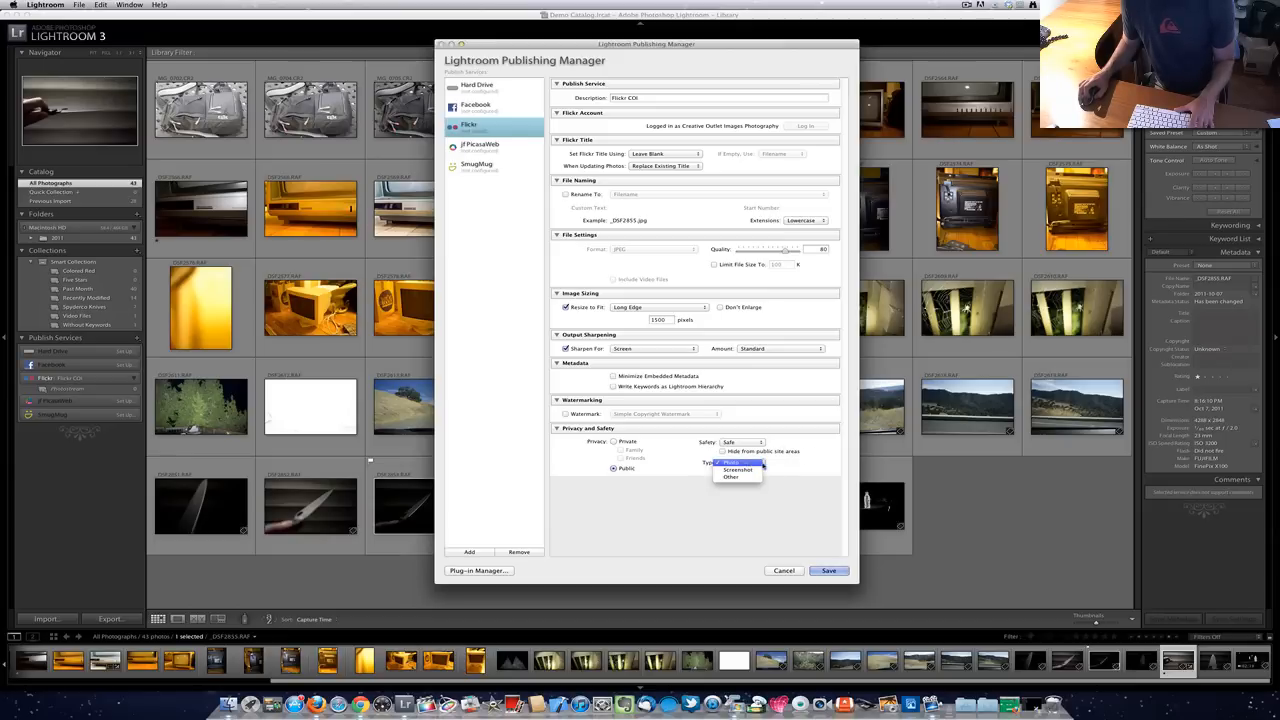
pyautogui.click(784, 570)
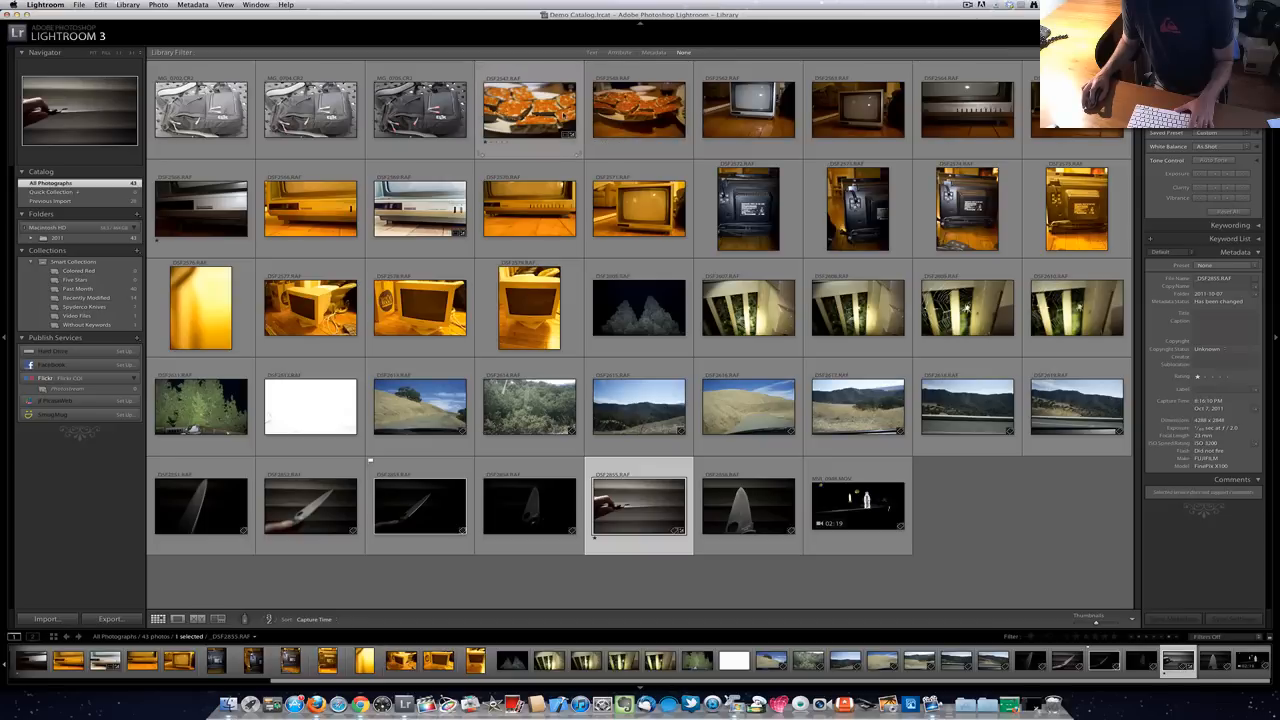
# Step: Select a photo and add the black-and-white camera photo to the selection
pyautogui.click(420, 116)
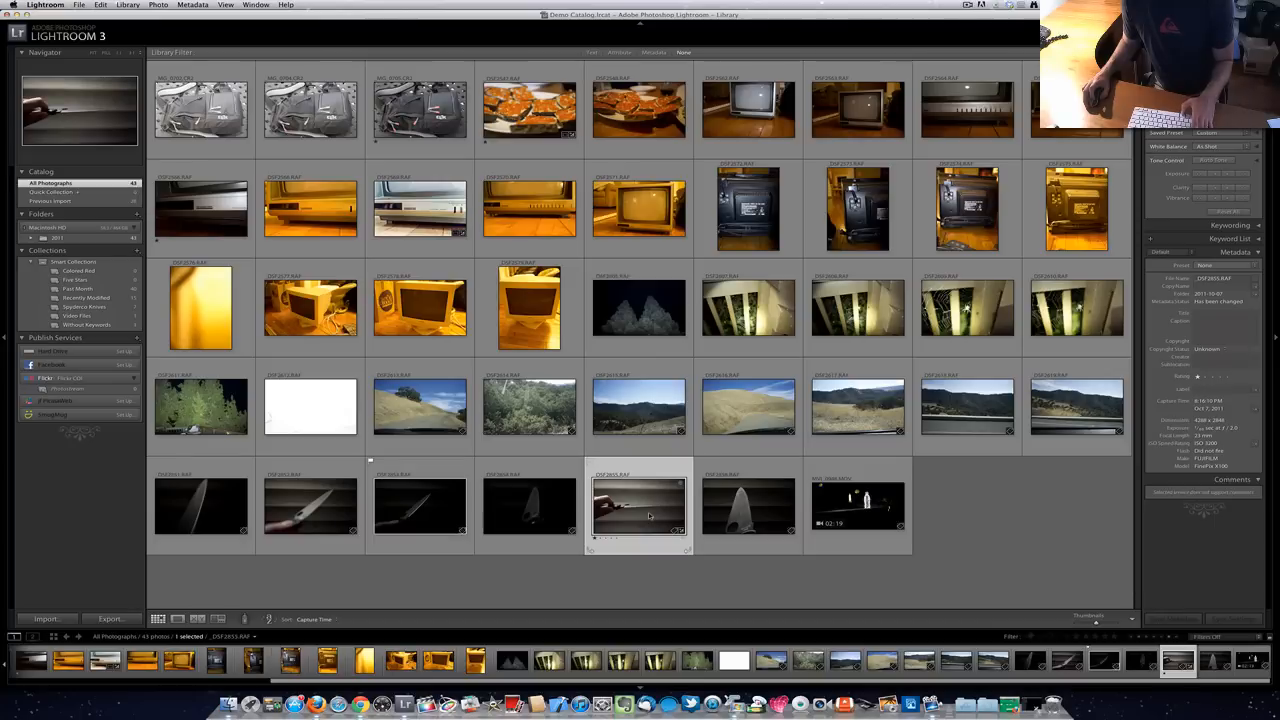
pyautogui.click(420, 118)
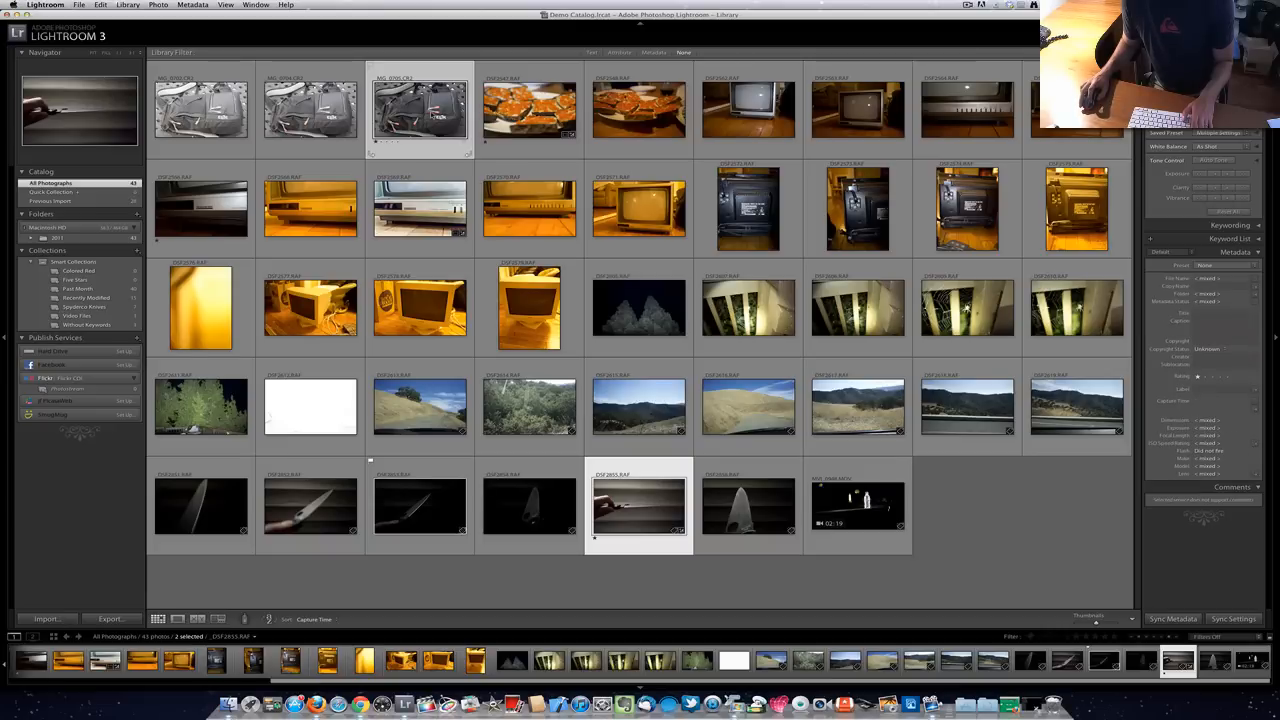
pyautogui.moveTo(944, 478)
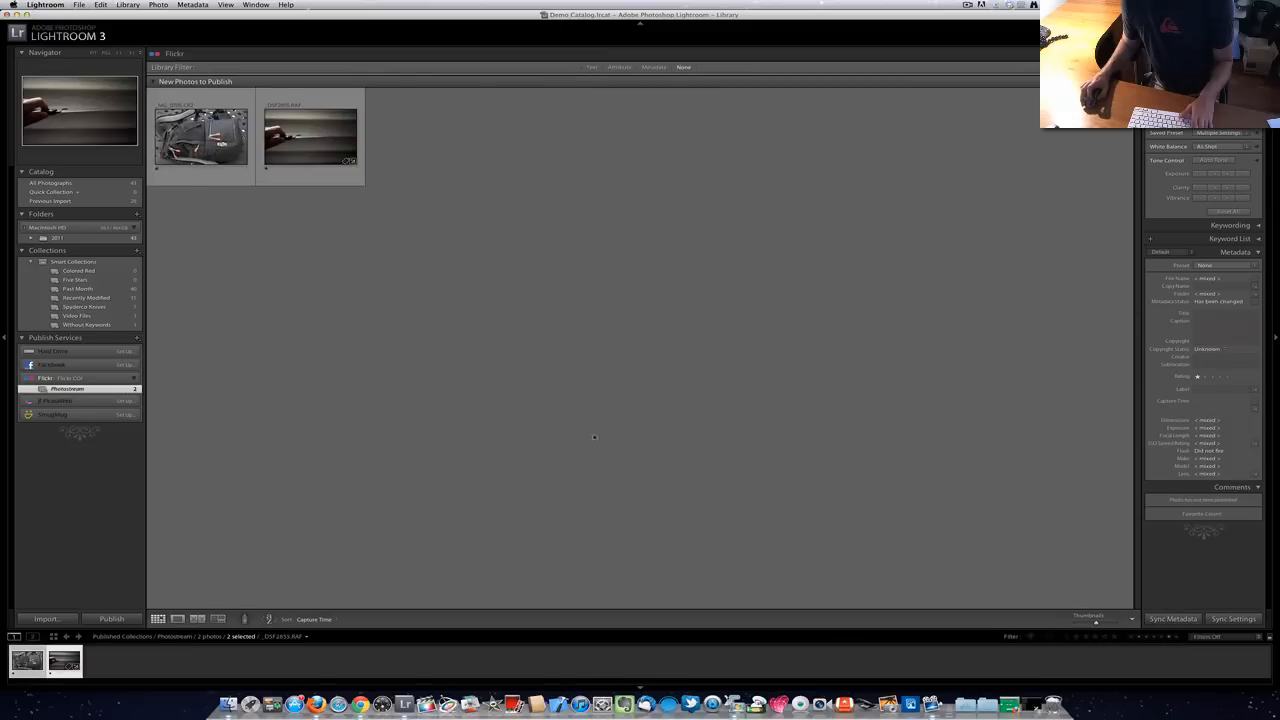
# Step: Select the first photo waiting in the Flickr Photostream, then the backpack shot
pyautogui.click(202, 136)
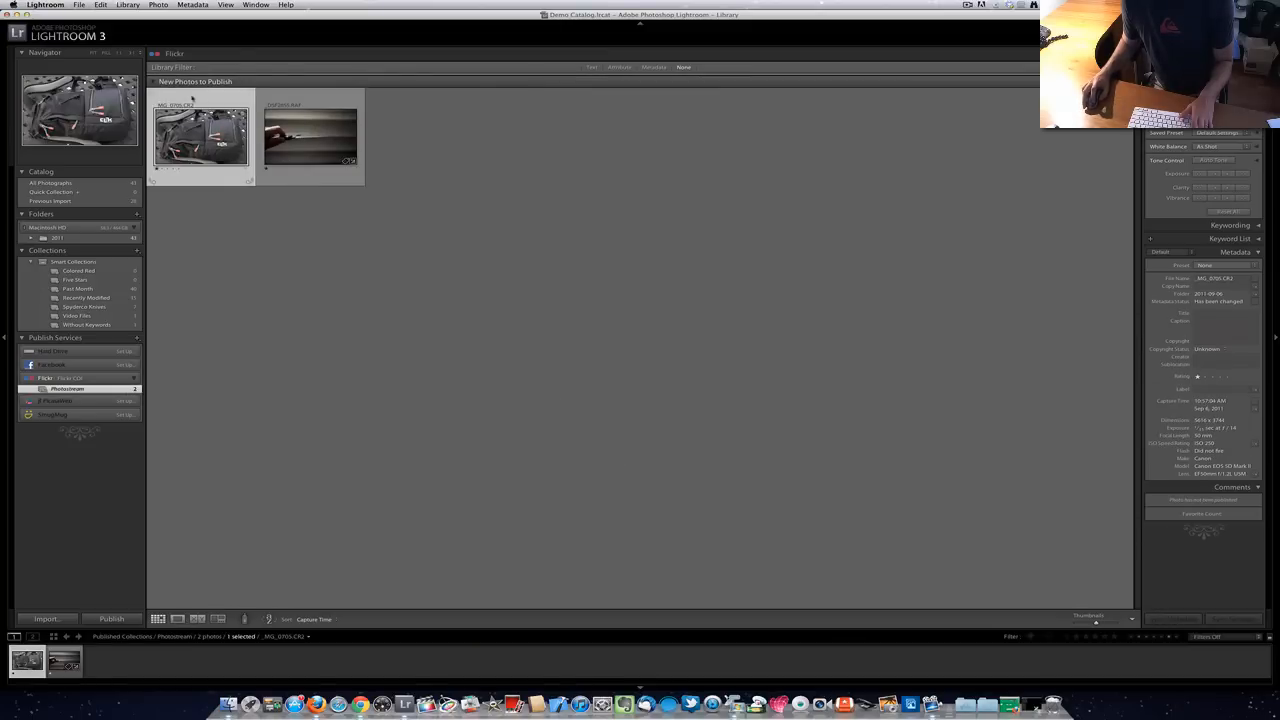
pyautogui.click(312, 140)
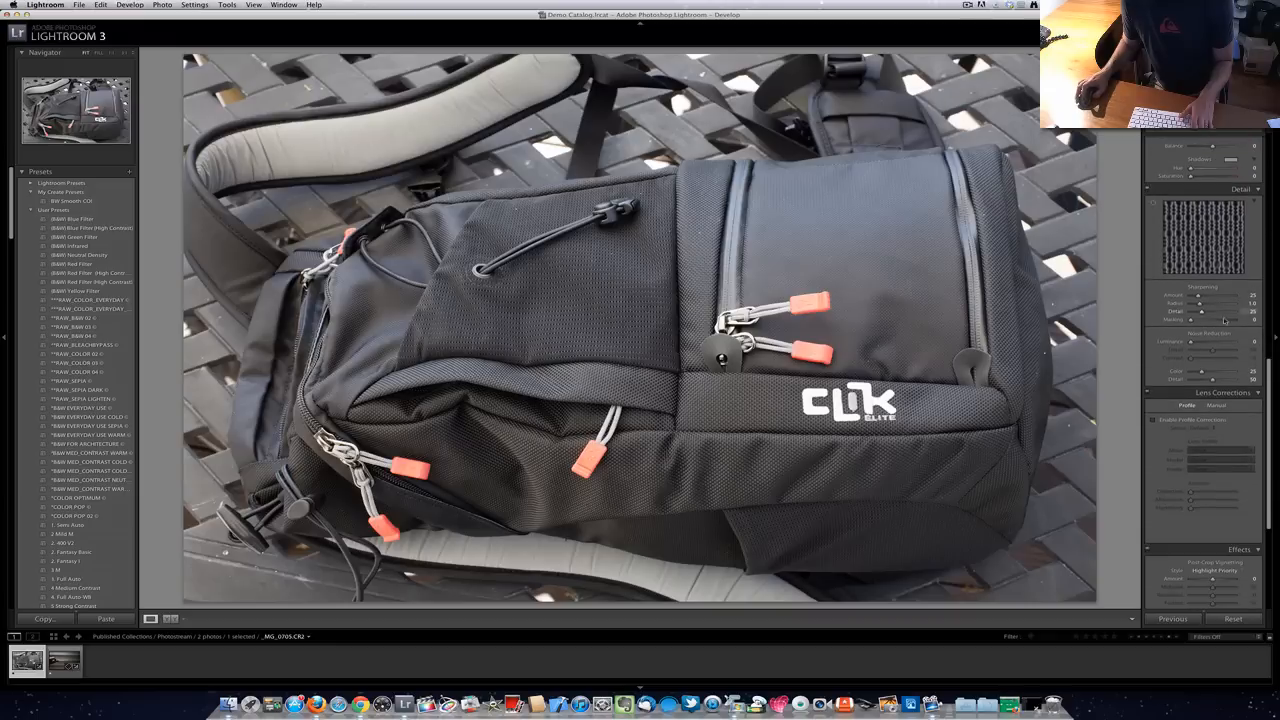
# Step: View the backpack photo at full size in the Develop preview
pyautogui.click(1156, 420)
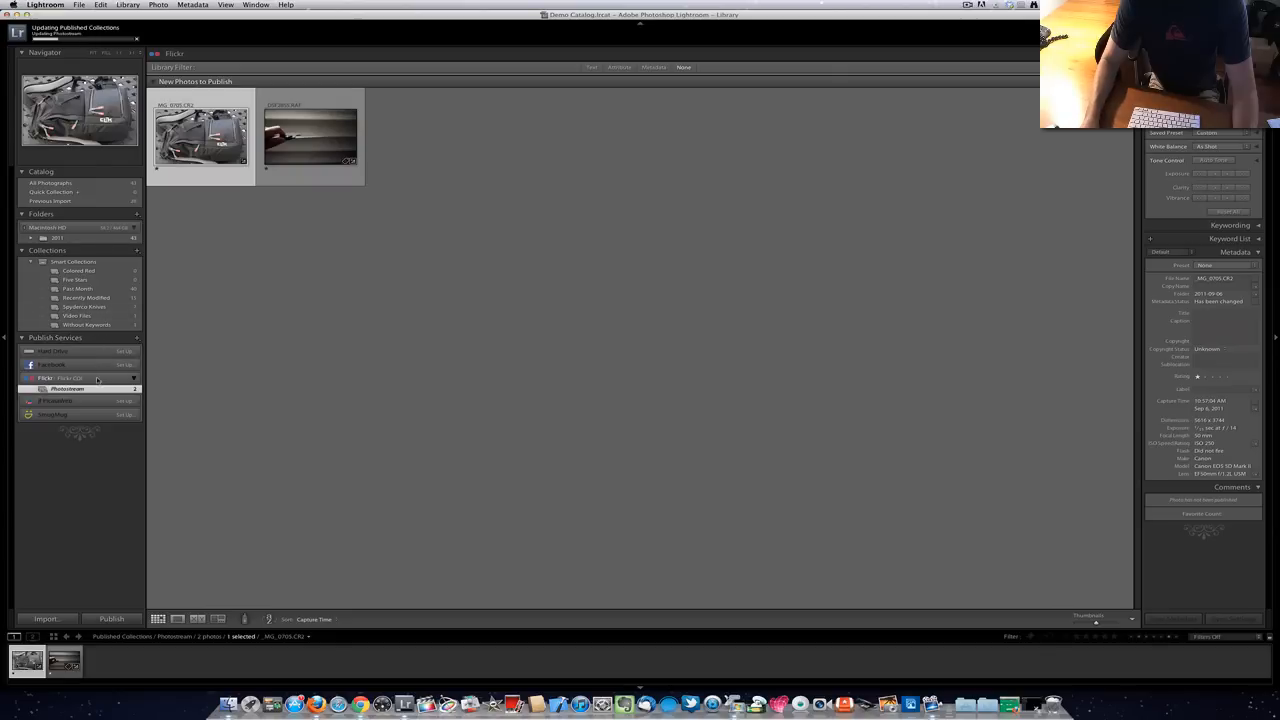
# Step: Bring up the Photostream collection's options to publish the waiting photos
pyautogui.rightClick(68, 388)
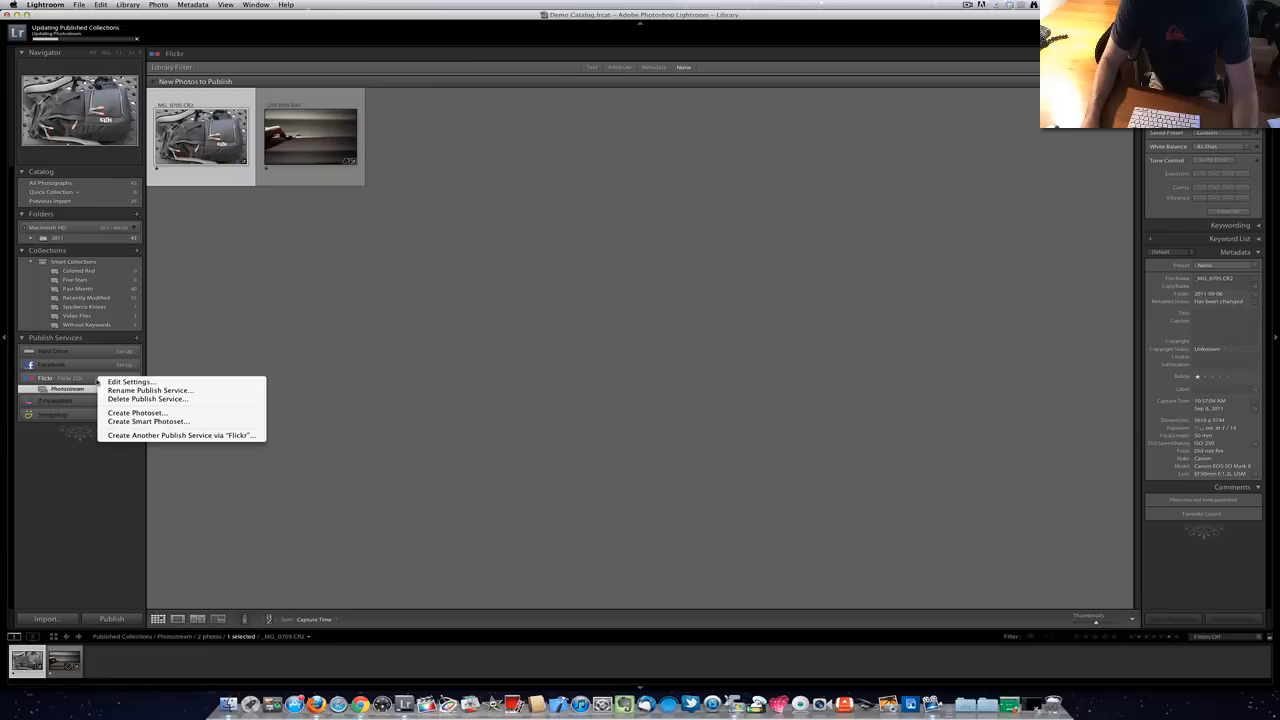
pyautogui.moveTo(136, 412)
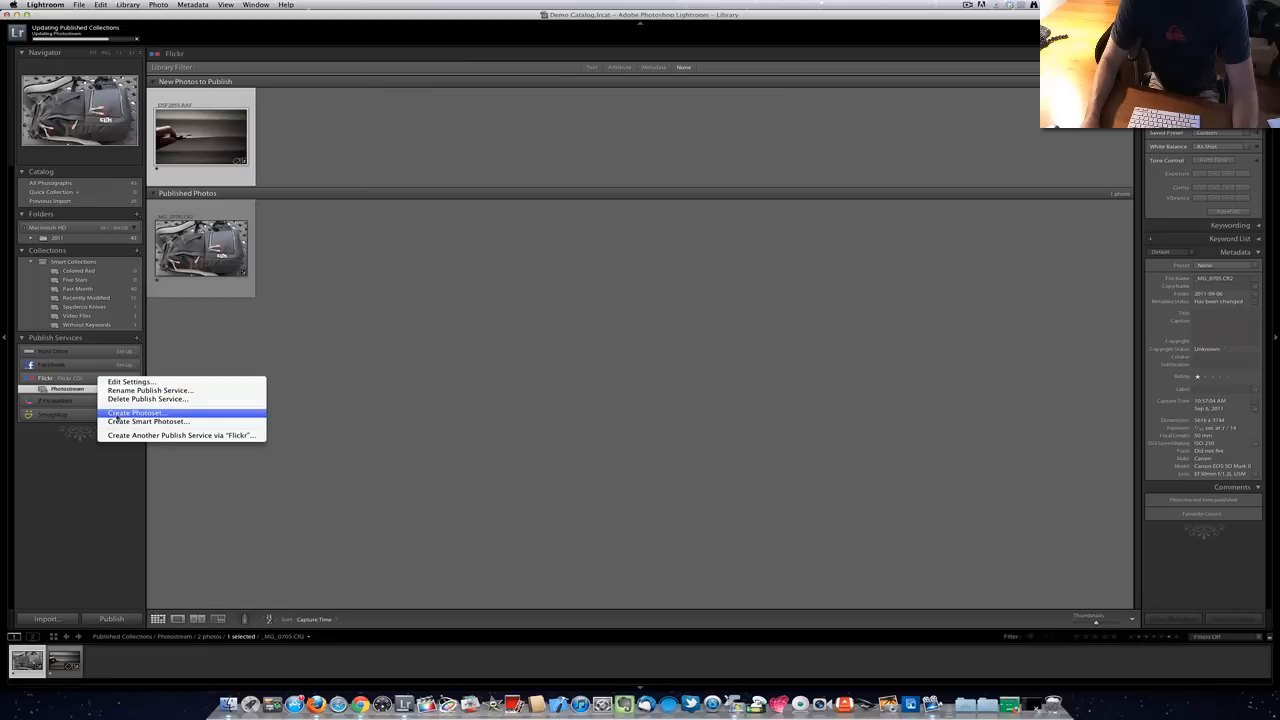
pyautogui.moveTo(148, 400)
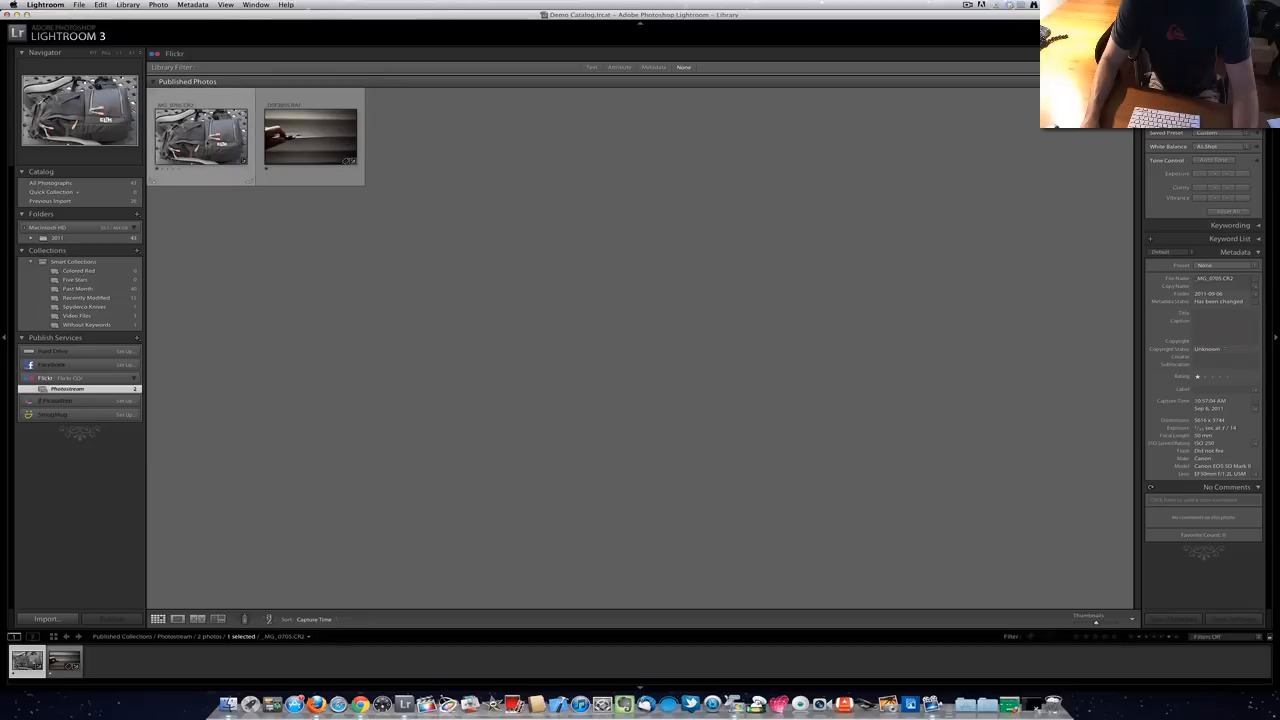
# Step: Switch to Chrome to check the Flickr photostream shows both uploaded photos
pyautogui.click(310, 136)
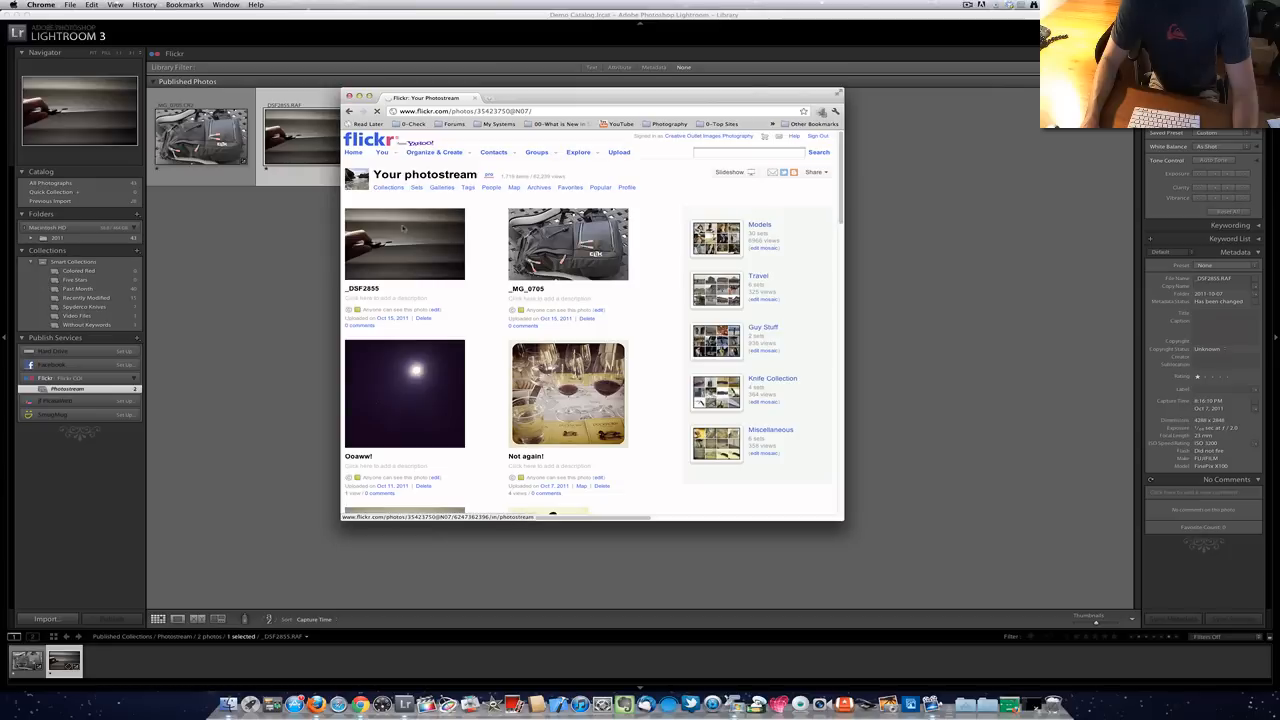
pyautogui.moveTo(440, 272)
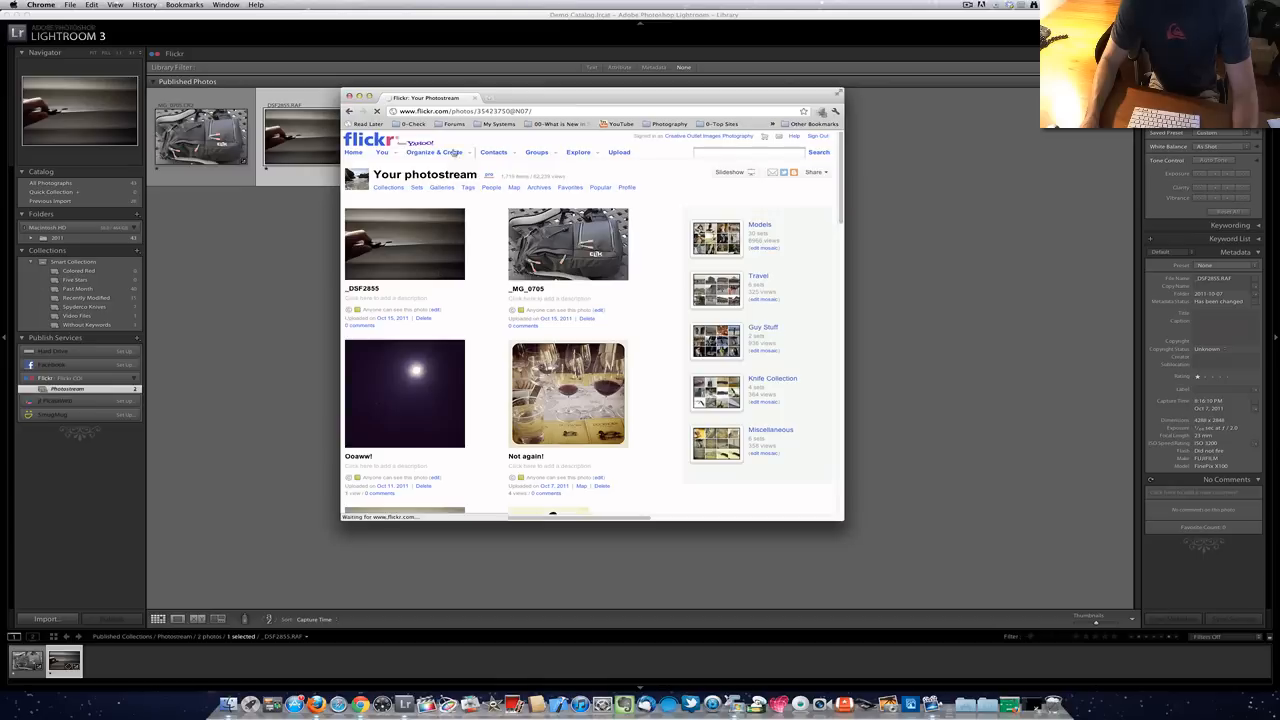
pyautogui.moveTo(590, 96); pyautogui.dragTo(900, 164)
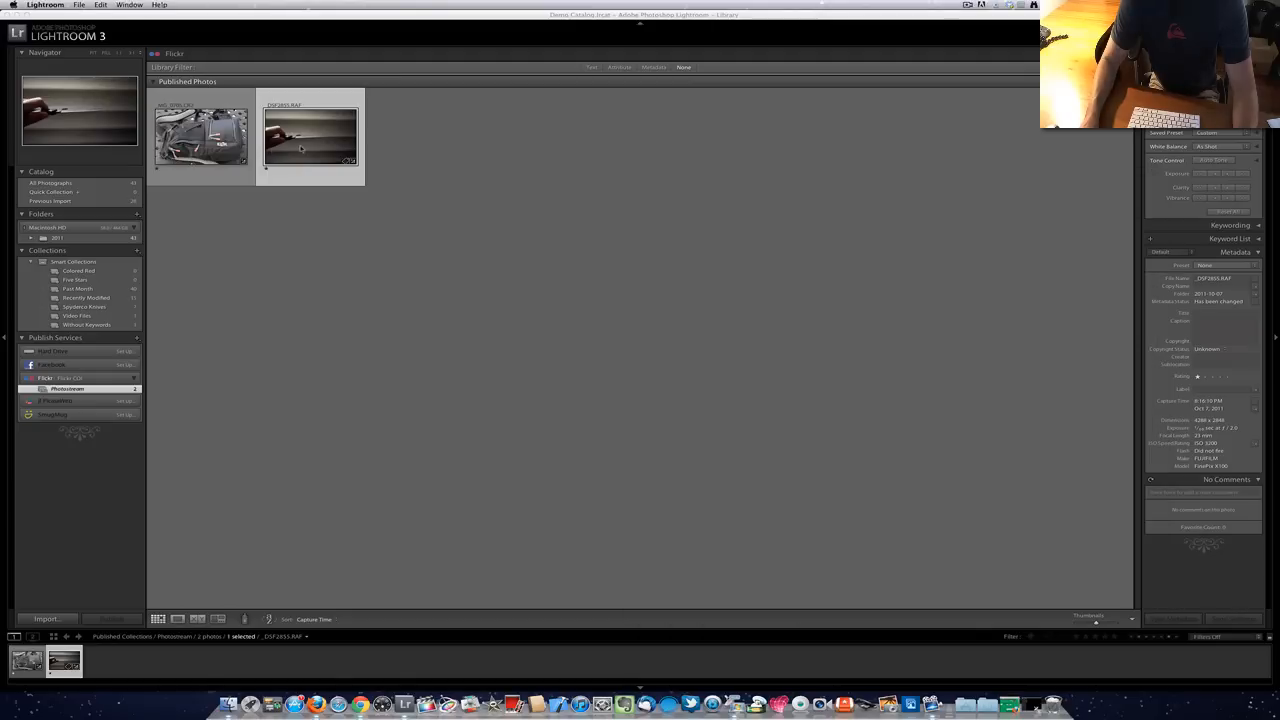
# Step: Select the backpack photo in the Photostream collection for removal
pyautogui.click(200, 136)
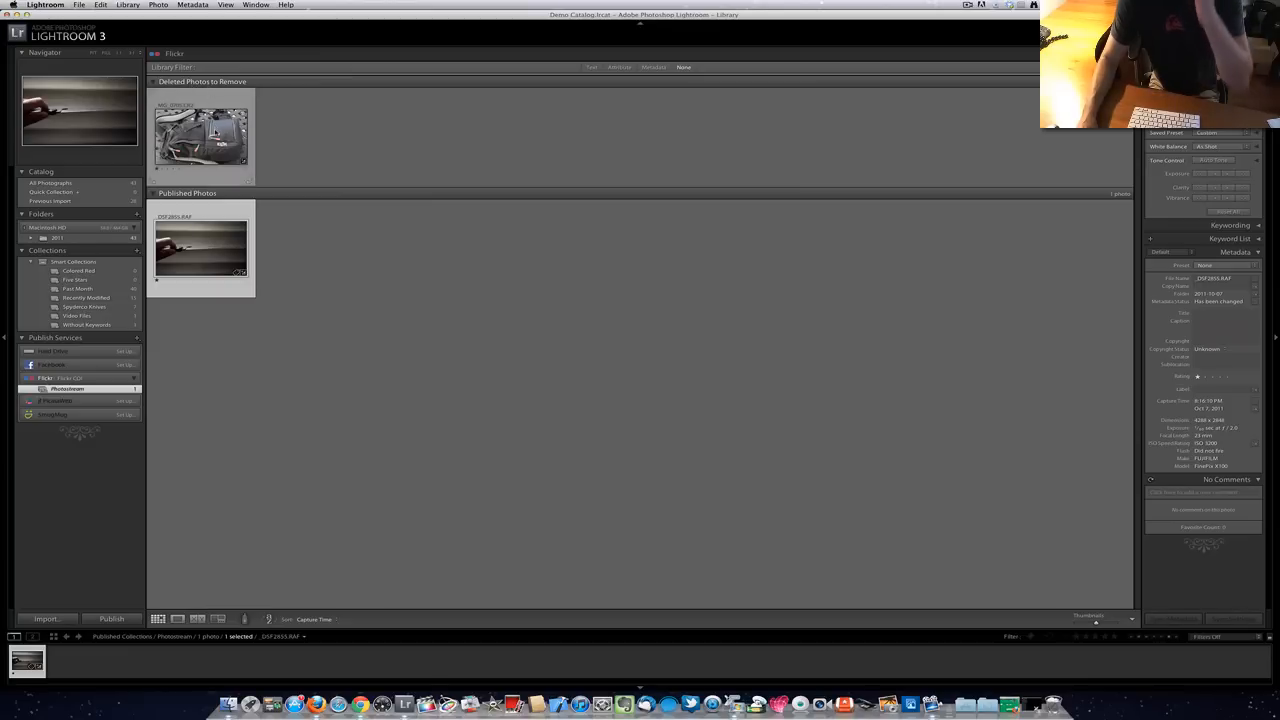
pyautogui.moveTo(204, 140)
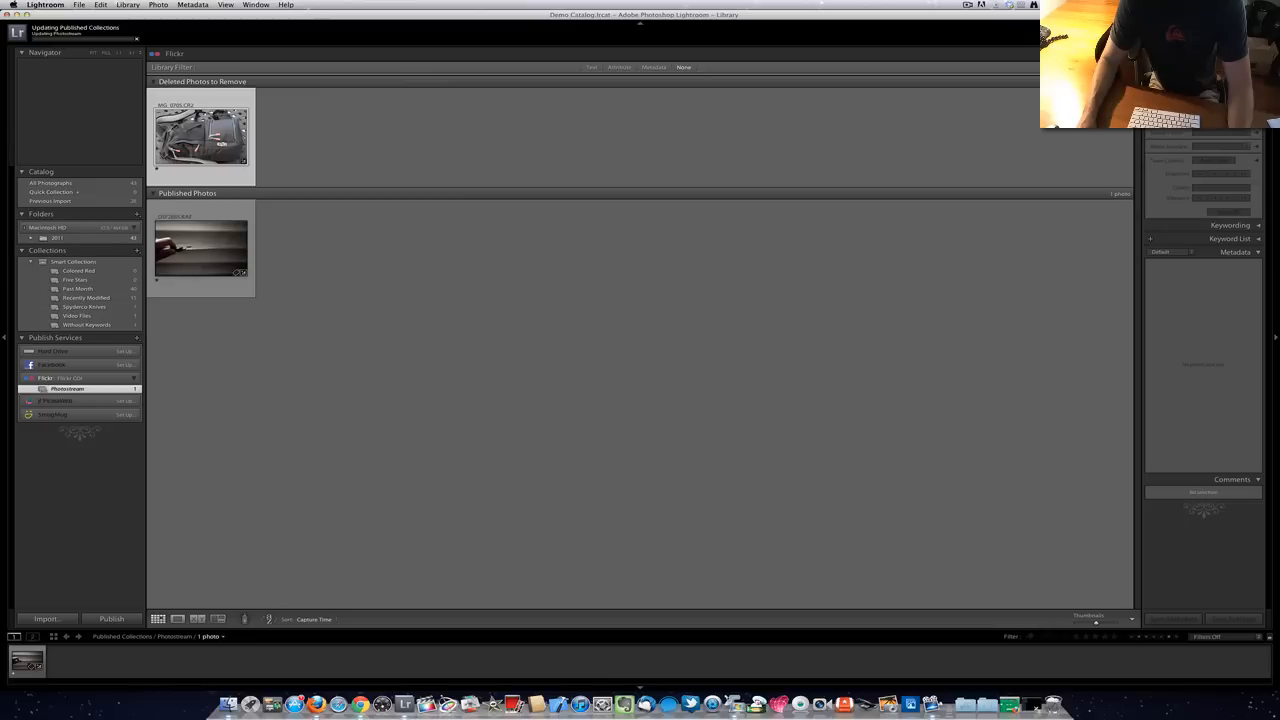
pyautogui.moveTo(612, 568)
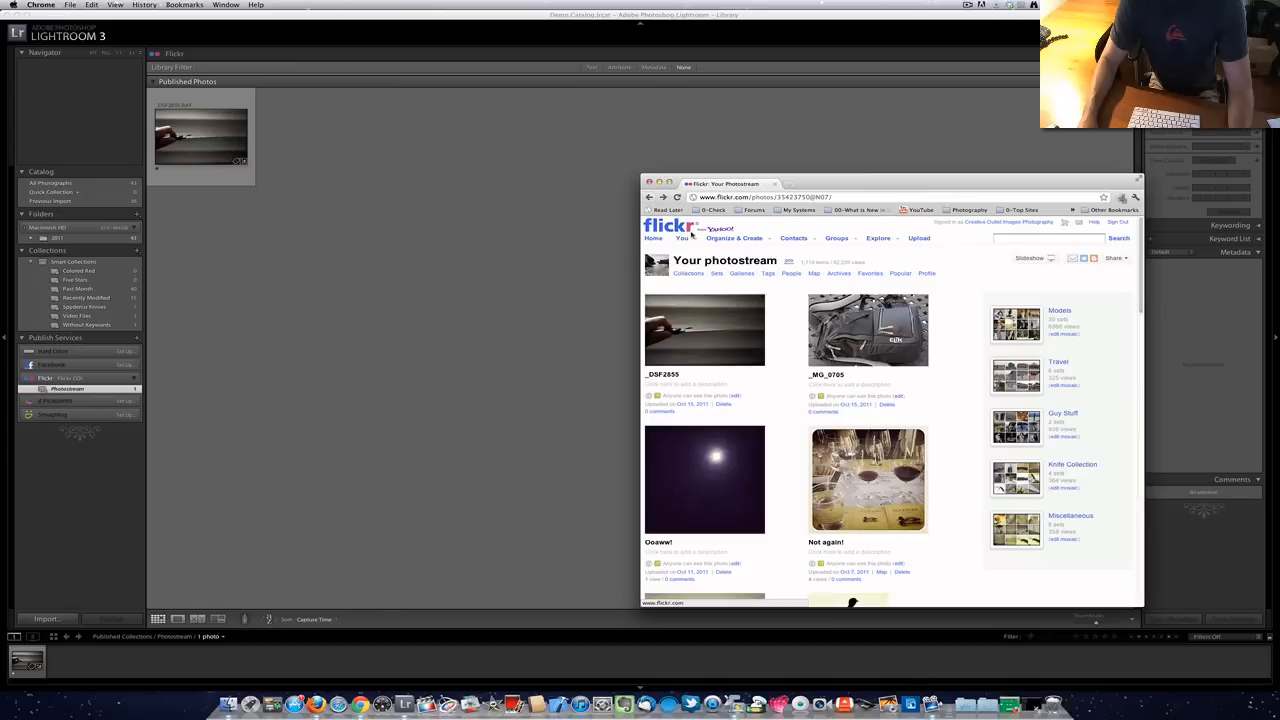
# Step: Reload the Flickr photostream page to confirm the backpack photo is gone
pyautogui.click(676, 196)
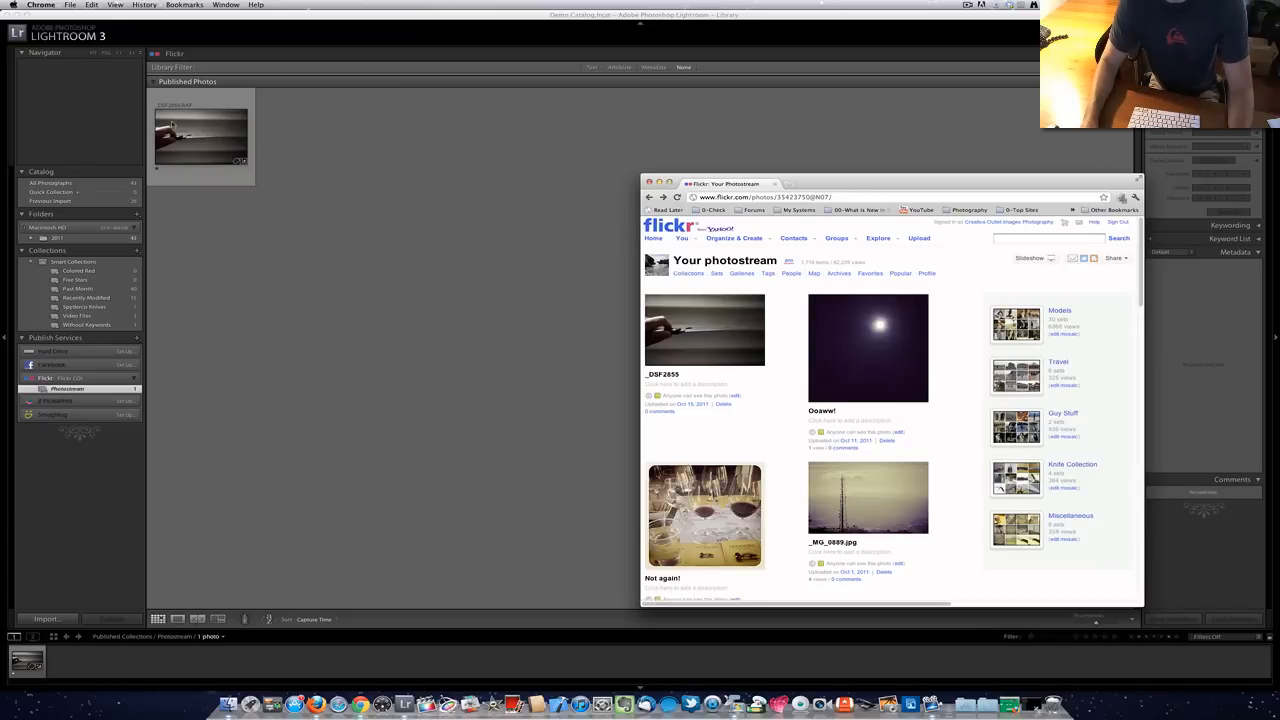
pyautogui.moveTo(834, 376)
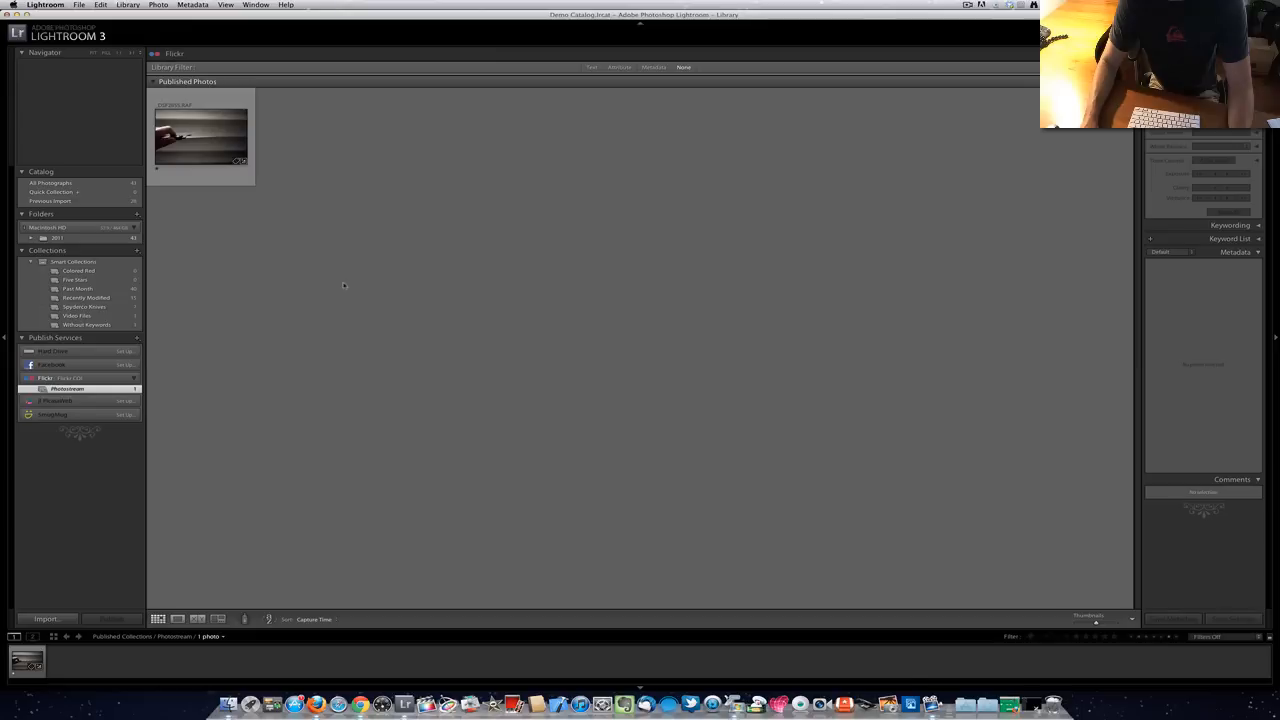
# Step: Select the remaining black-and-white camera photo under Published Photos
pyautogui.click(200, 136)
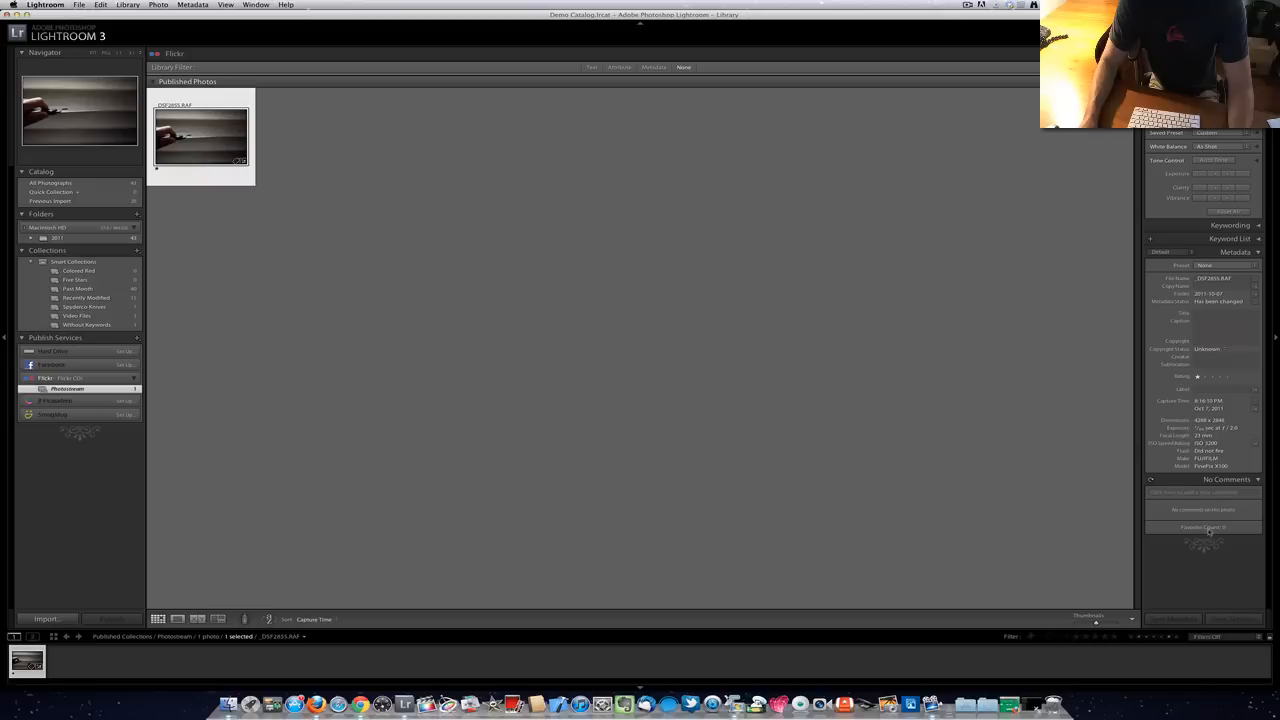
pyautogui.moveTo(698, 384)
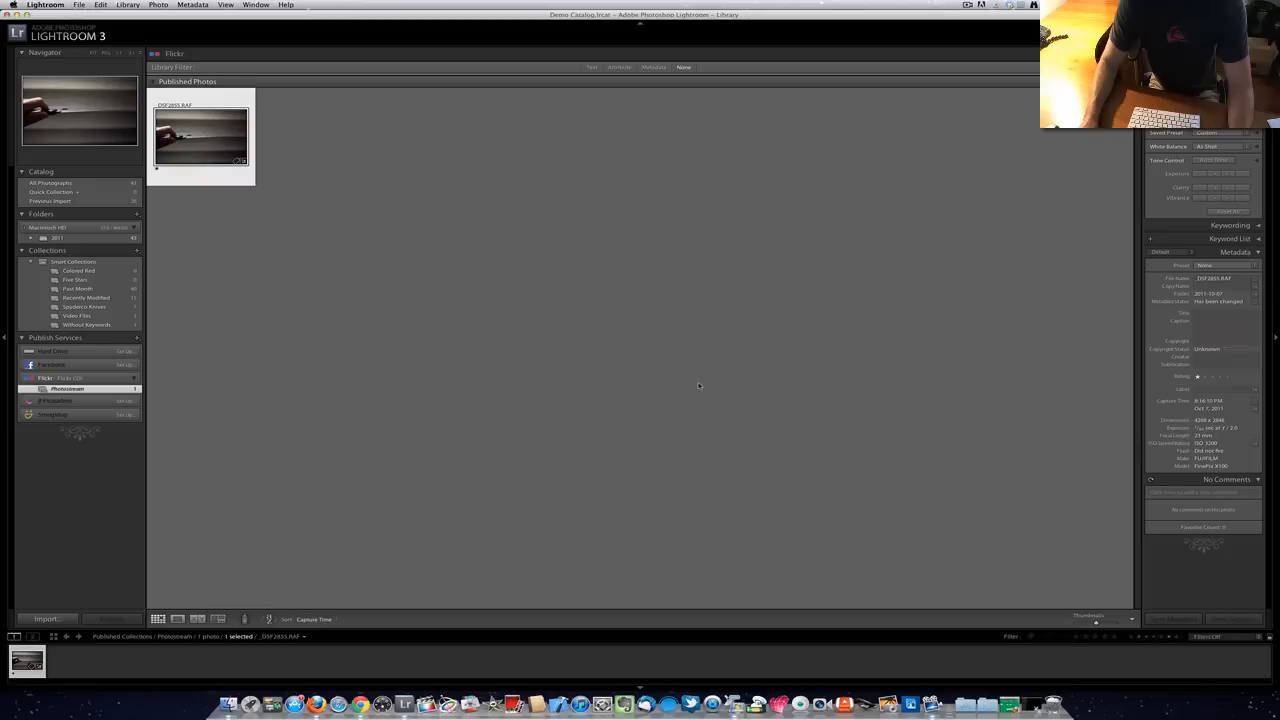
pyautogui.moveTo(692, 384)
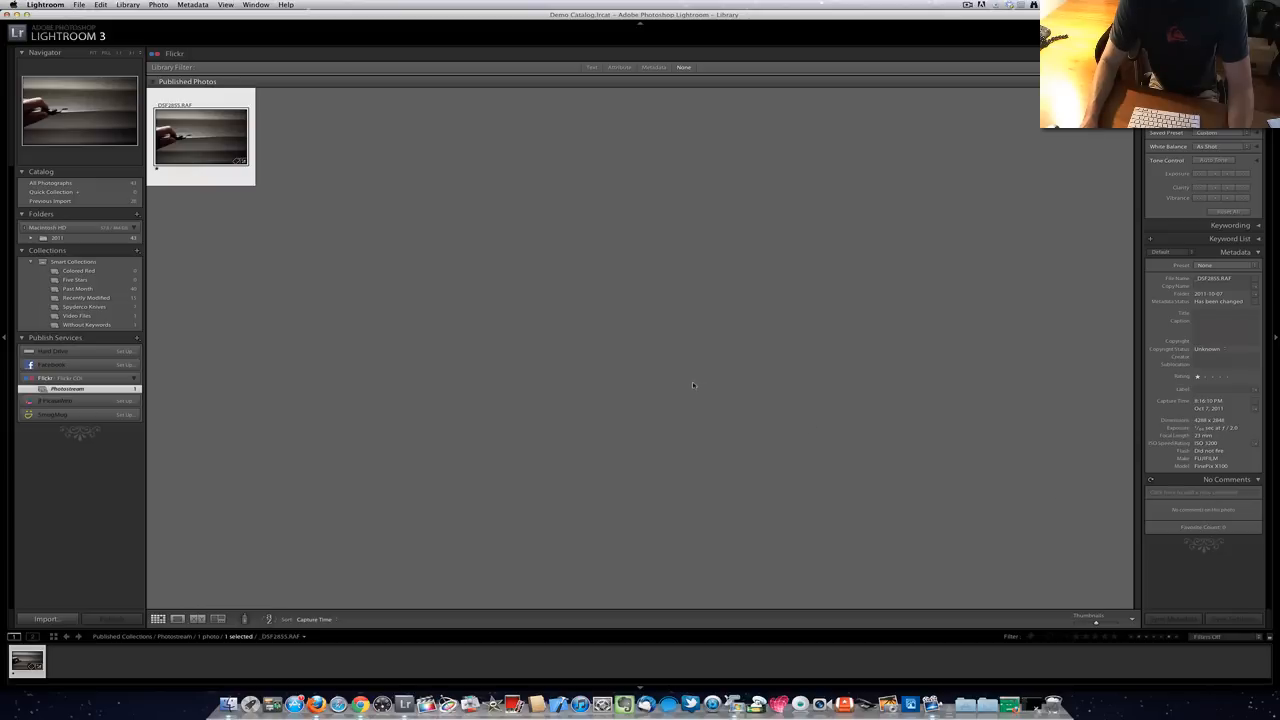